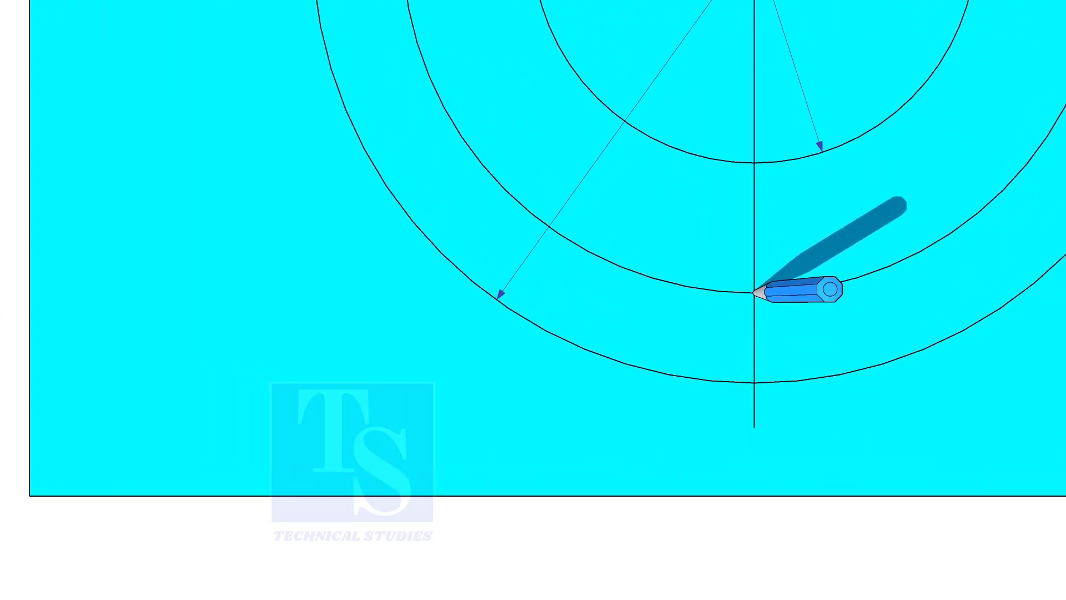
# Scroll up to view the flange layout while the pitch circle is drawn
pyautogui.scroll(3)
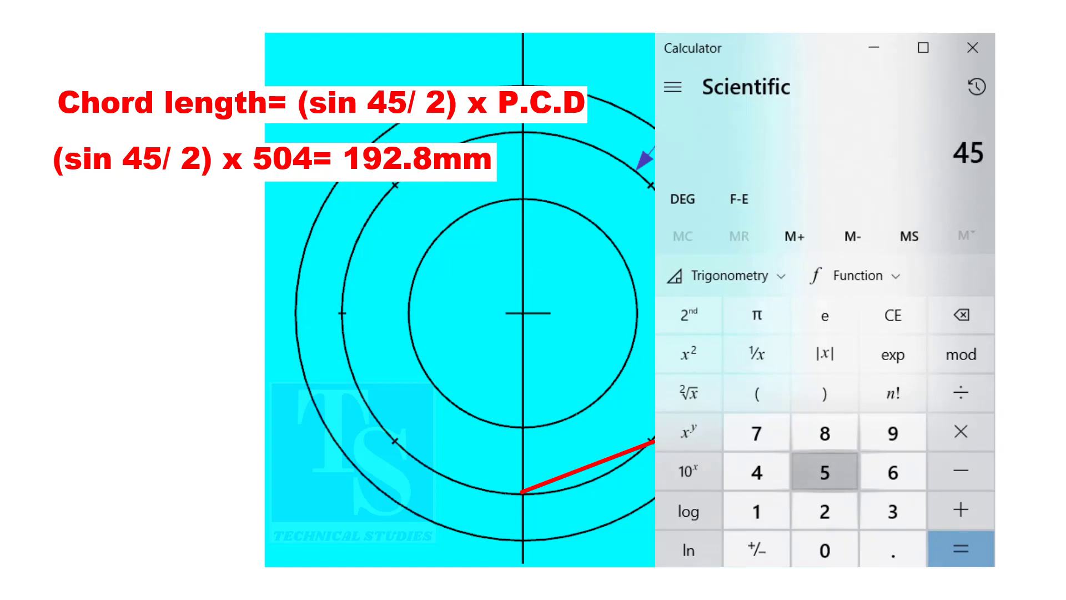
# Calculate sin(45 ÷ 2) × 504 in Scientific mode, giving 192.87 mm chord length
pyautogui.click(823, 511)
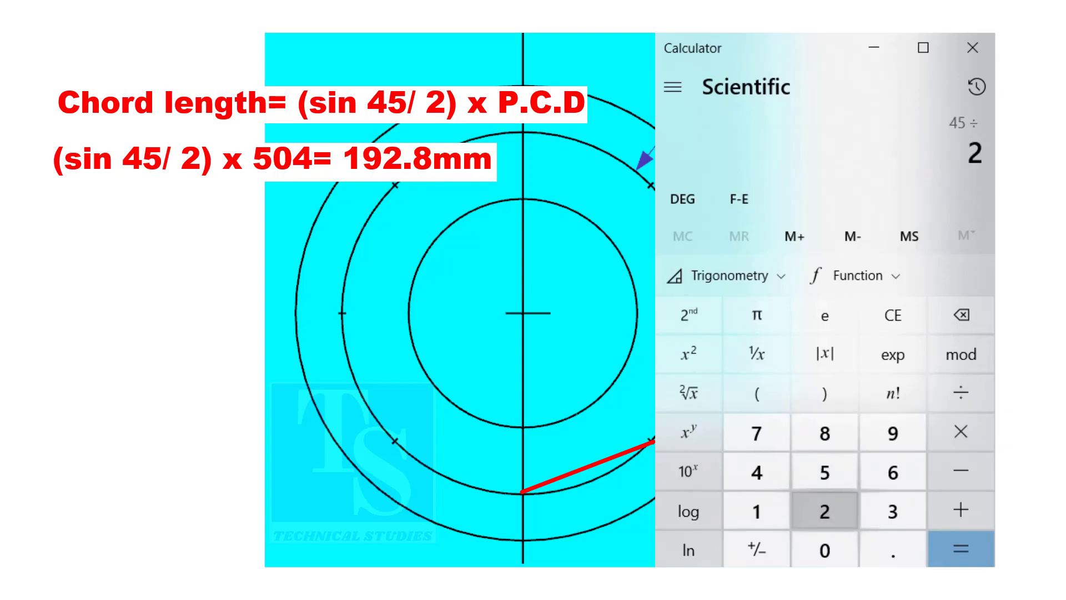
pyautogui.click(960, 548)
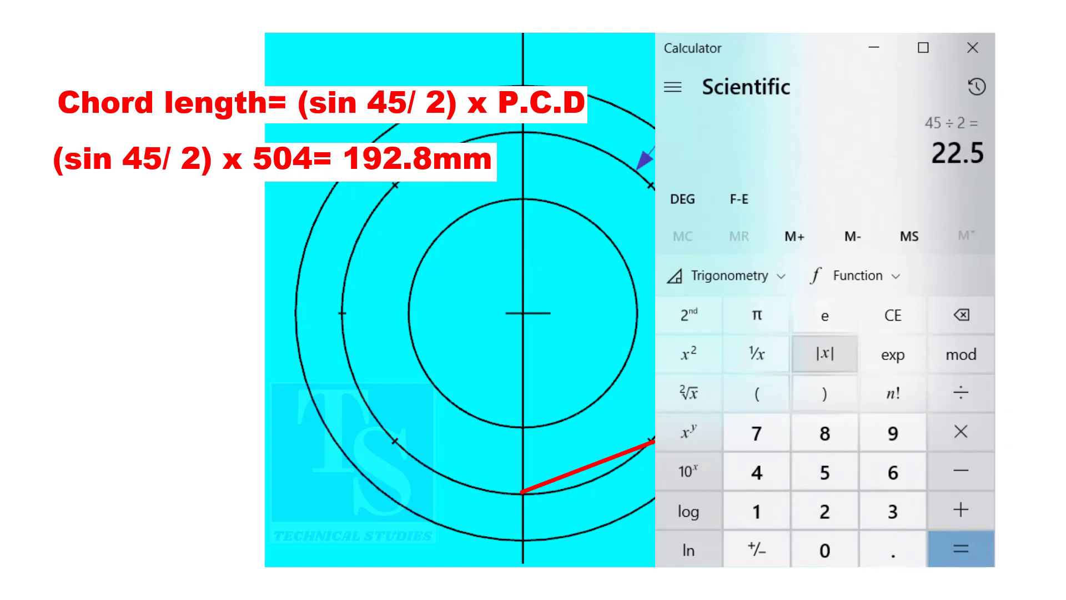
pyautogui.click(724, 275)
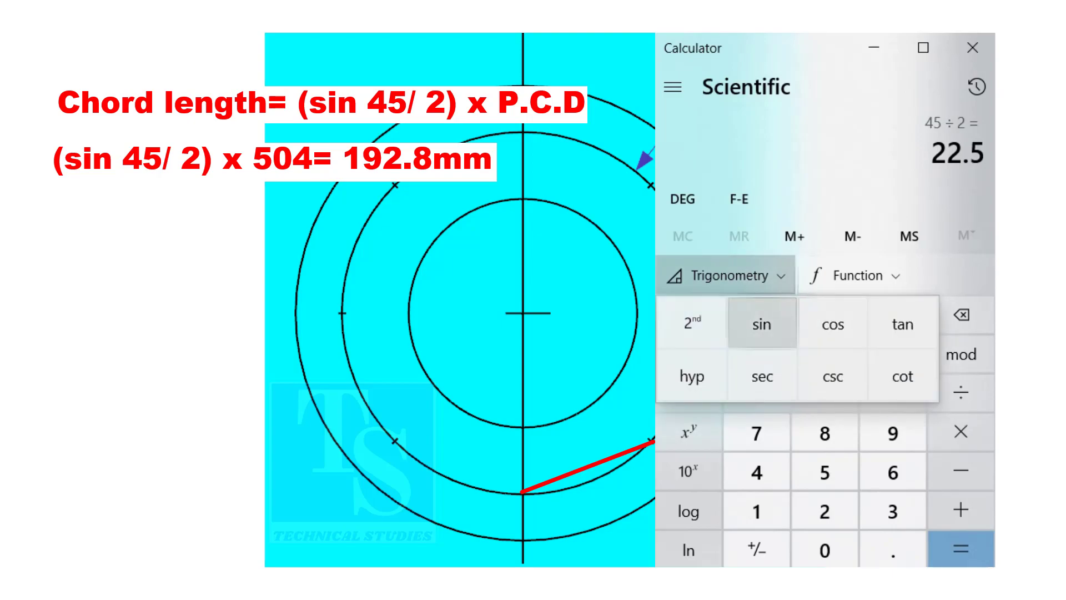
pyautogui.click(762, 325)
pyautogui.write('504')
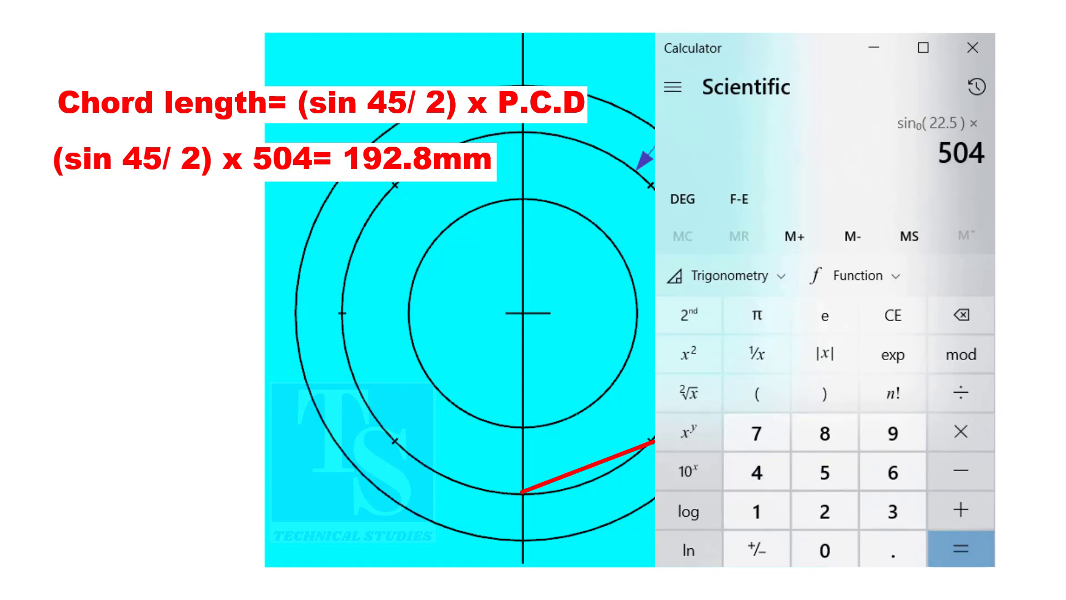
pyautogui.click(960, 547)
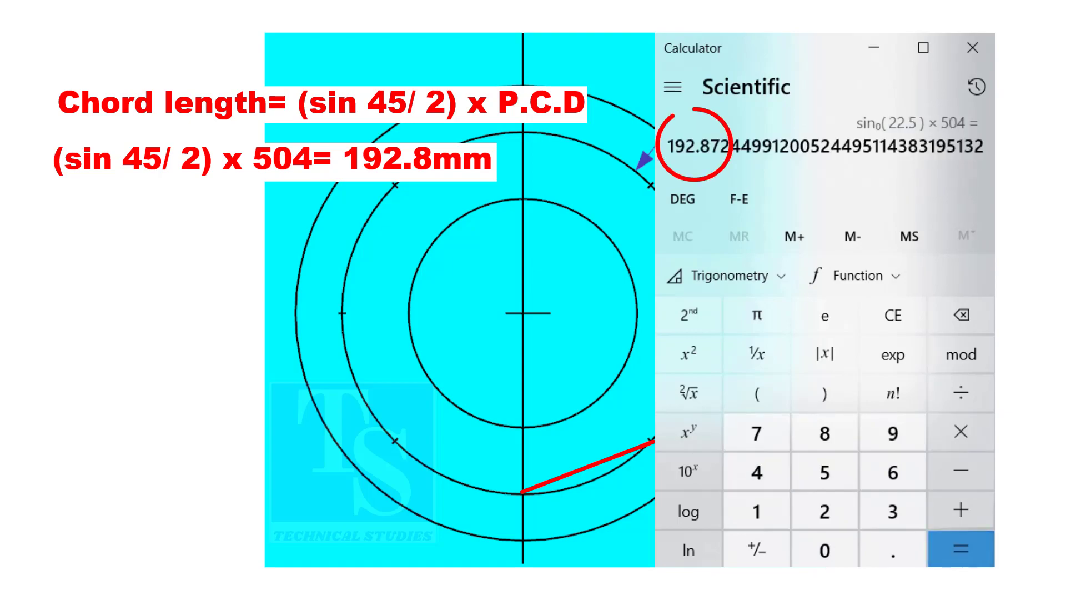
pyautogui.moveTo(793, 237)
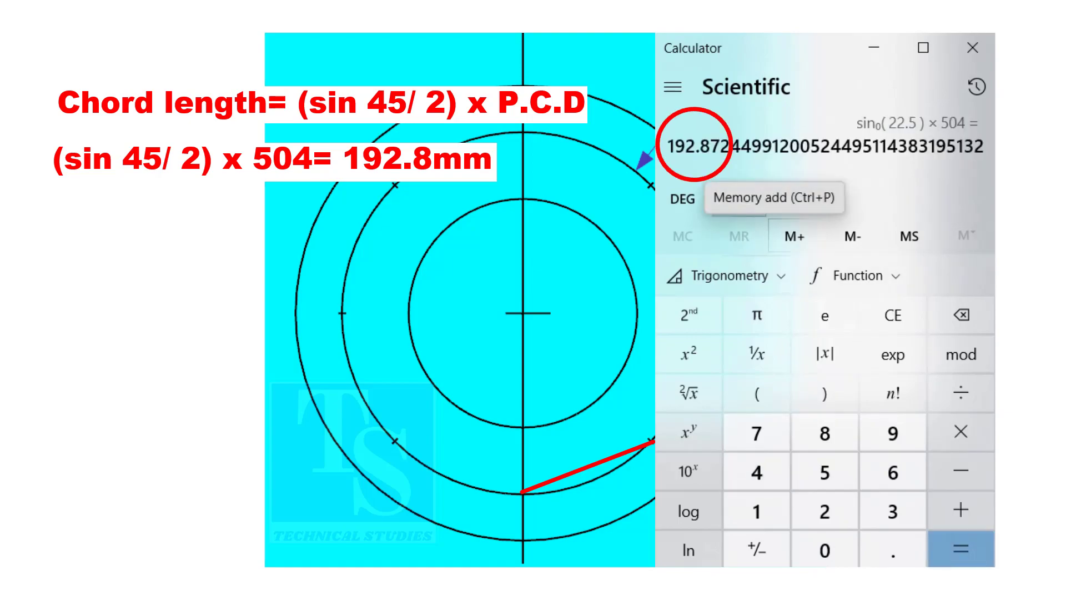